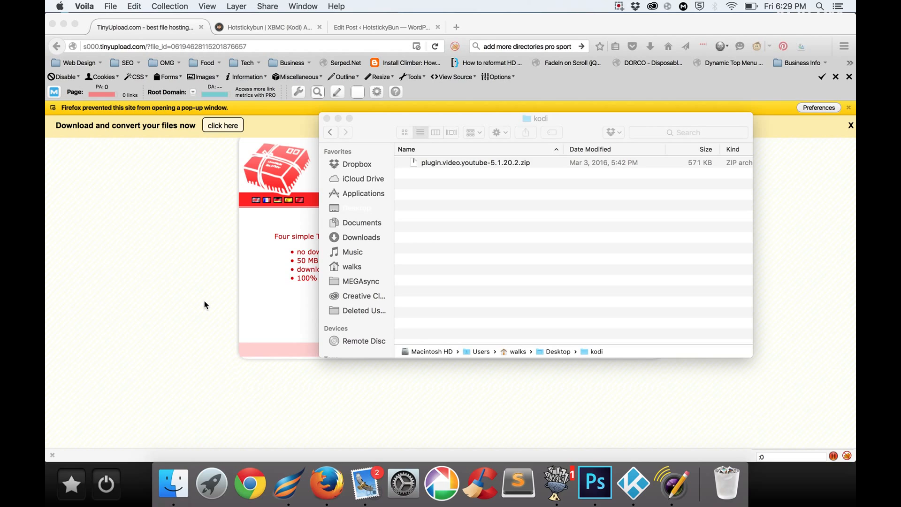
mouse_move(263, 308)
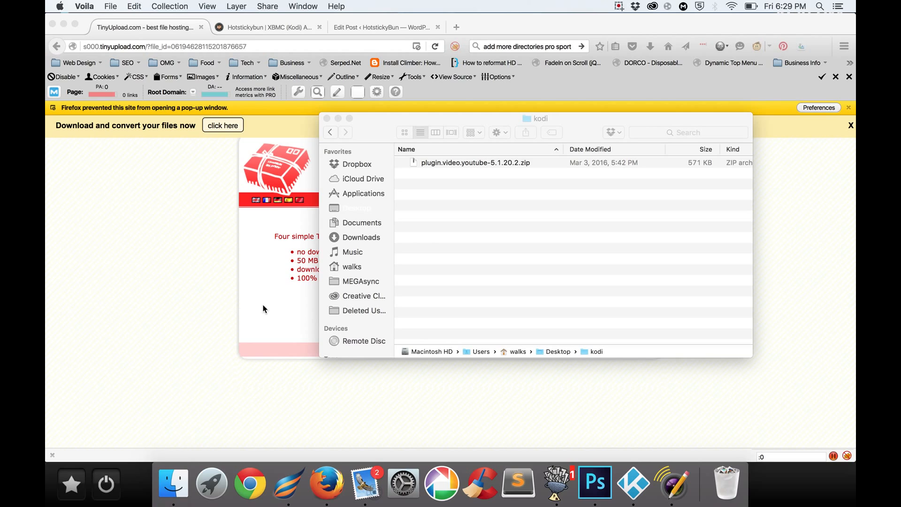
mouse_move(186, 275)
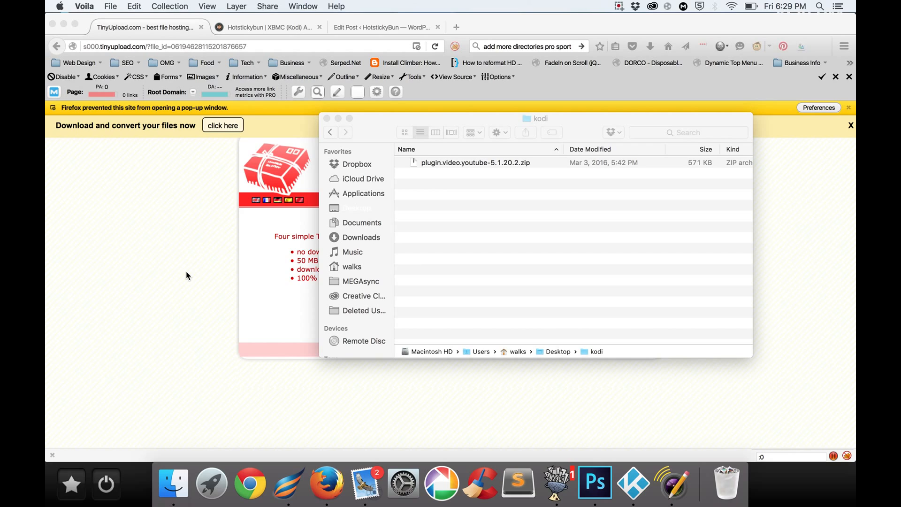
mouse_move(365, 163)
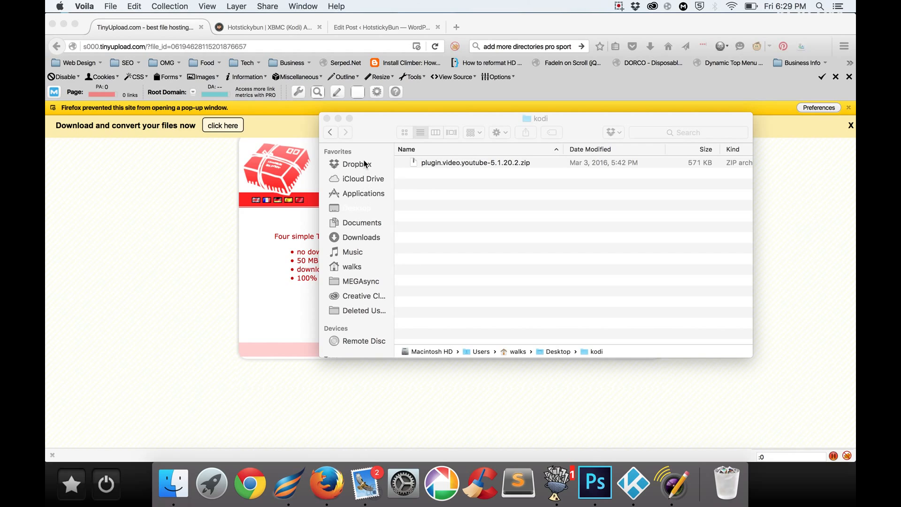
mouse_move(225, 196)
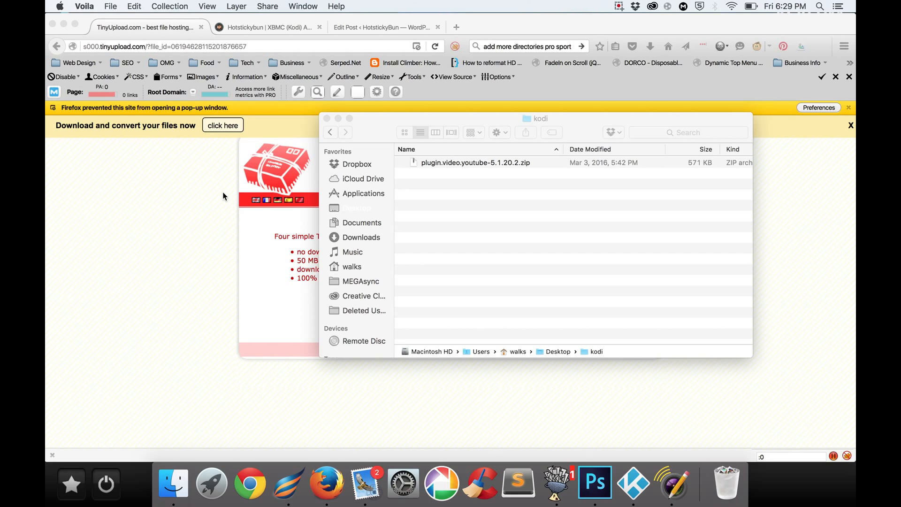
mouse_move(421, 320)
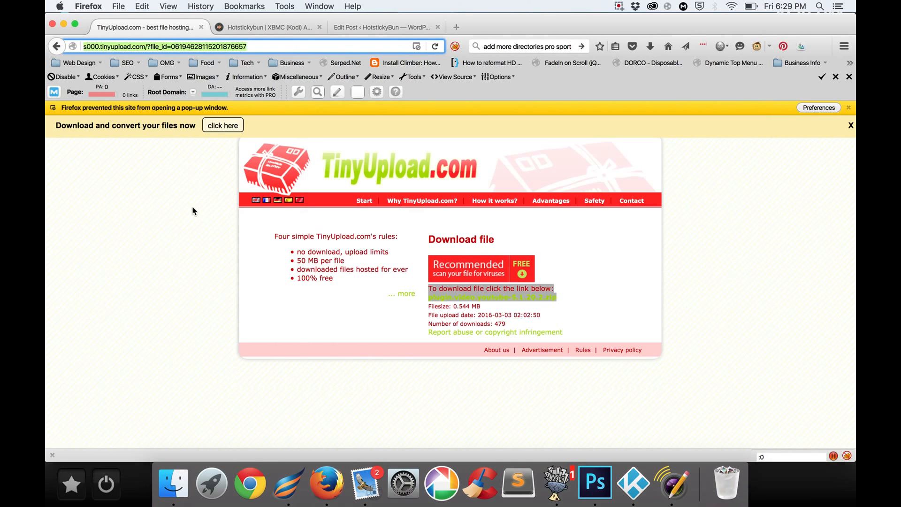
mouse_move(498, 309)
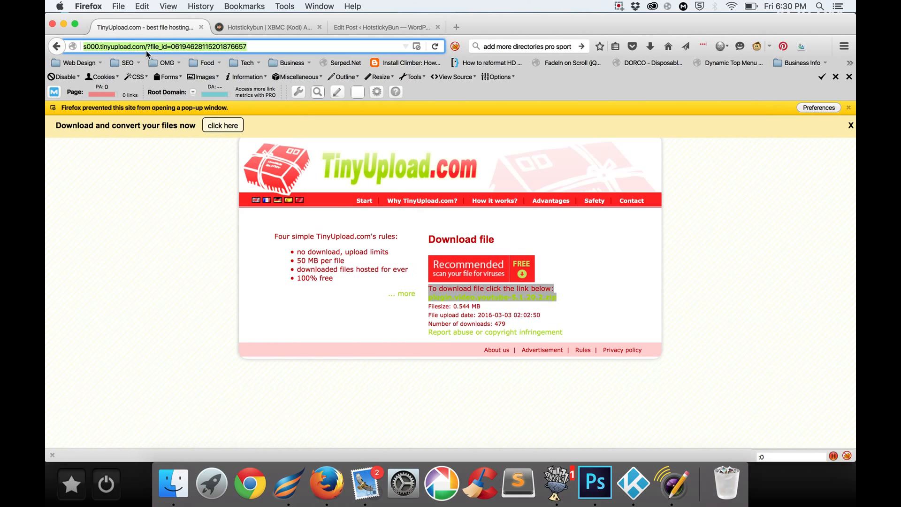
mouse_move(491, 297)
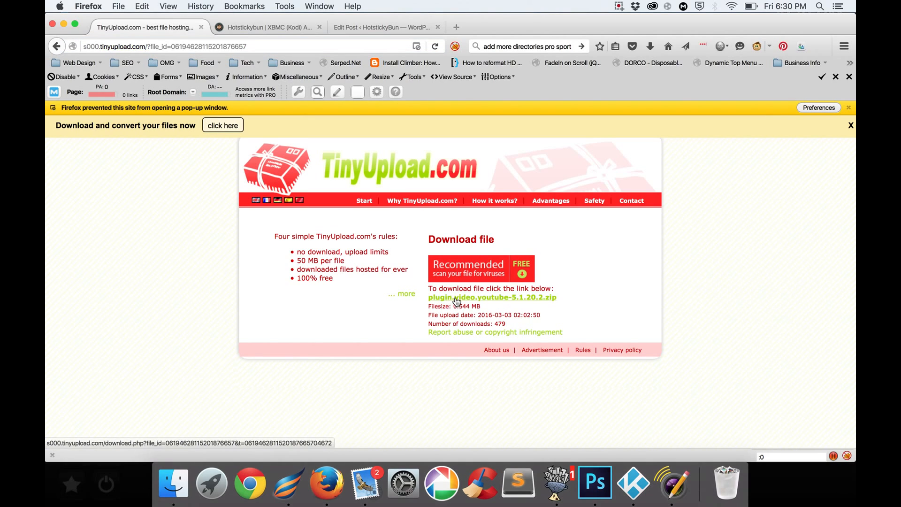
mouse_move(506, 303)
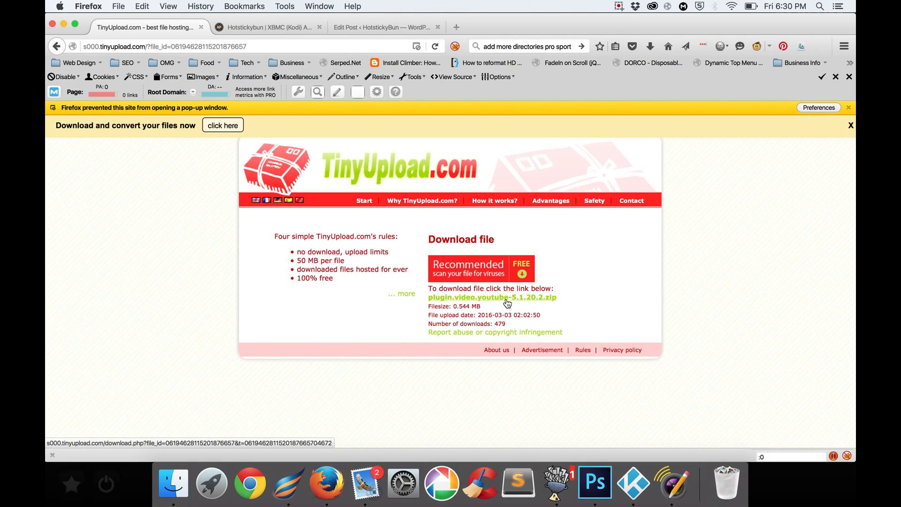
mouse_move(538, 305)
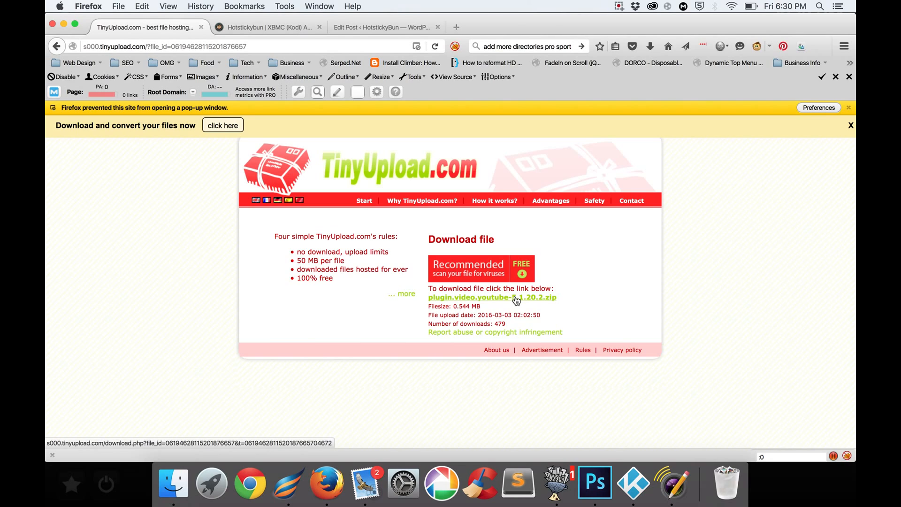
mouse_move(472, 287)
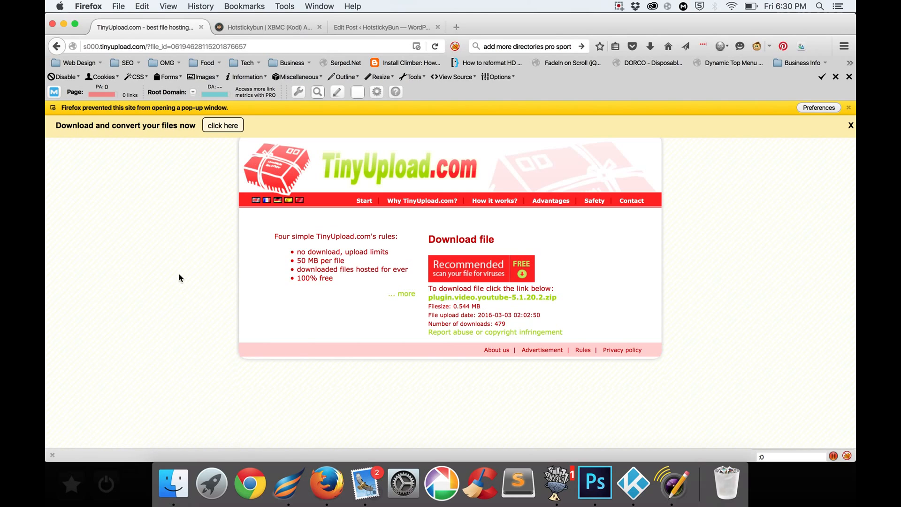
mouse_move(421, 328)
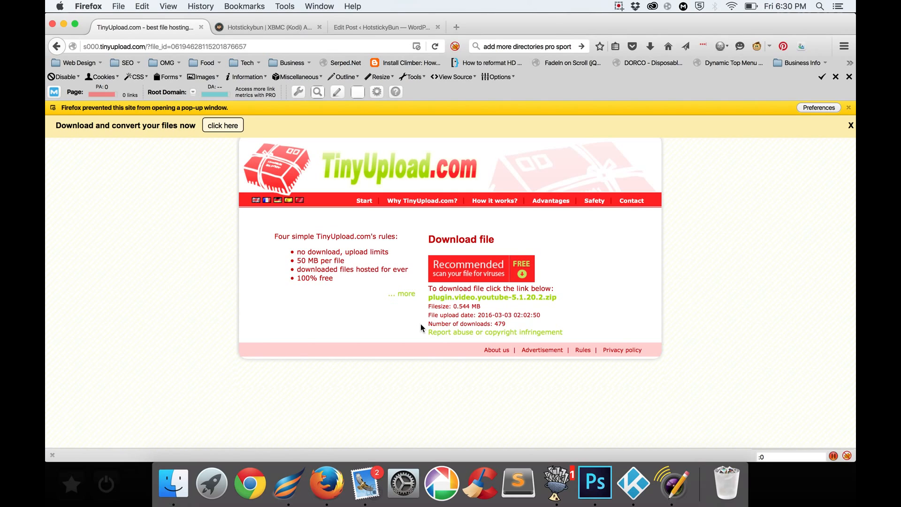
mouse_move(514, 364)
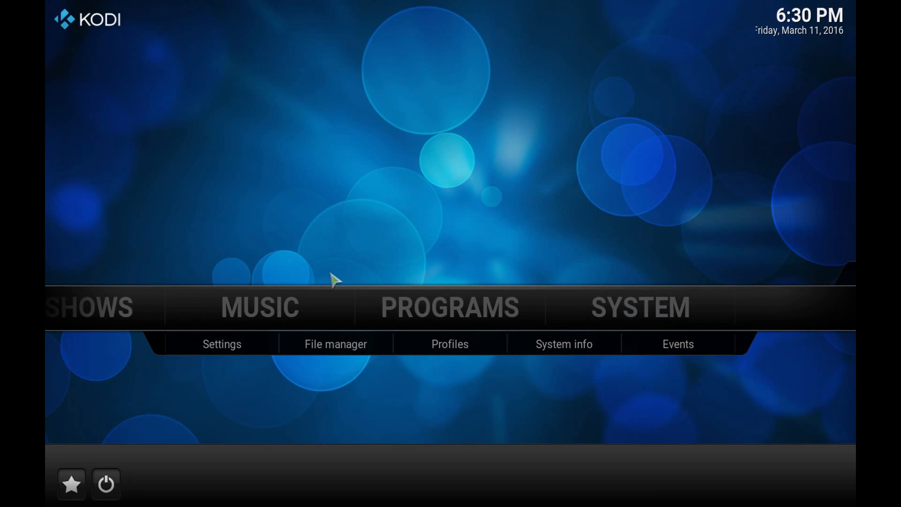
mouse_move(639, 307)
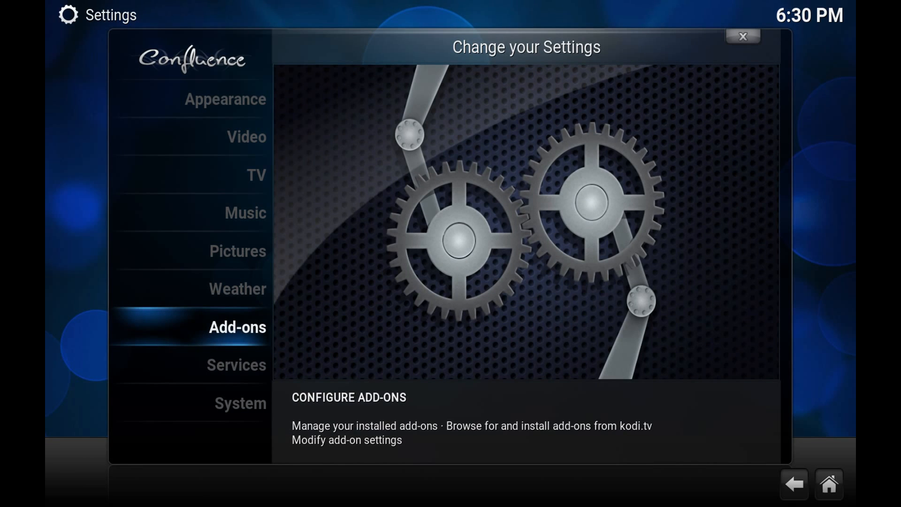
Step: Enter the Add-ons area of Kodi's settings where add-ons are installed
left_click(236, 327)
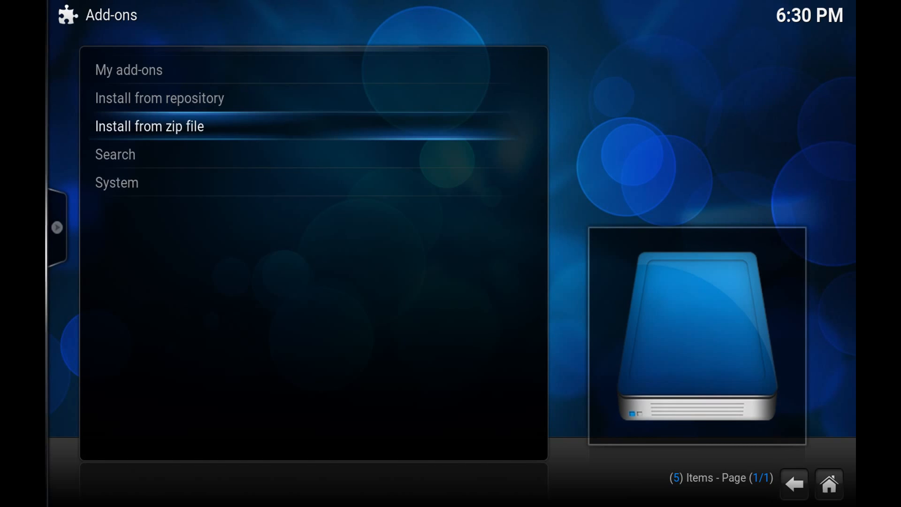
Step: Install plugin.video.youtube-5.1.20.2.zip from the Desktop kodi folder via Install from zip file
left_click(149, 126)
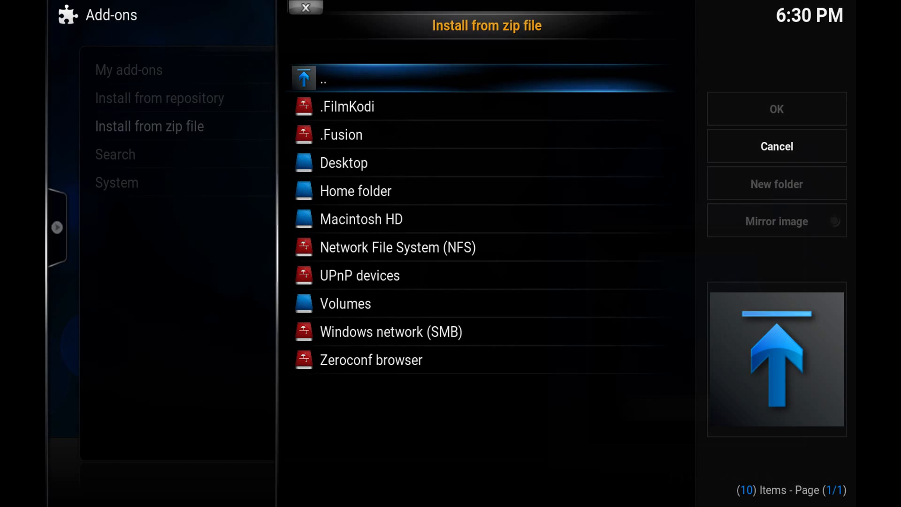
left_click(355, 191)
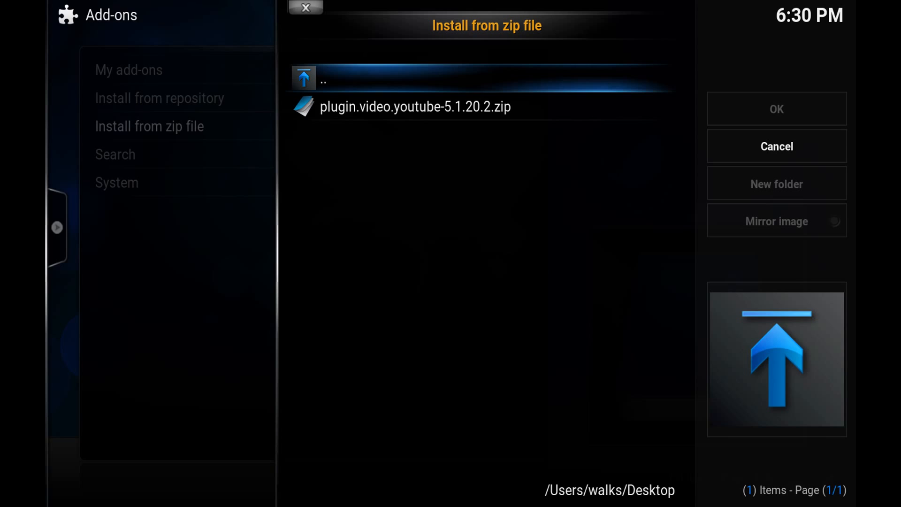
left_click(415, 107)
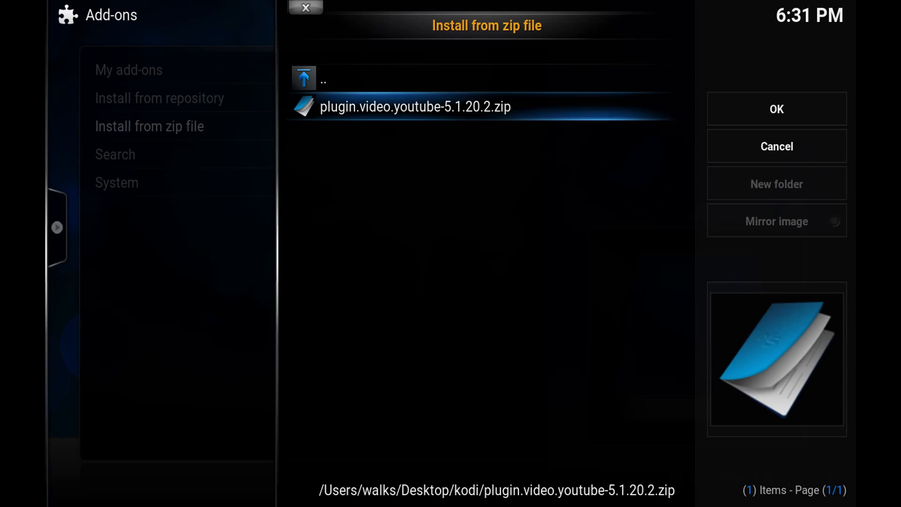
left_click(776, 108)
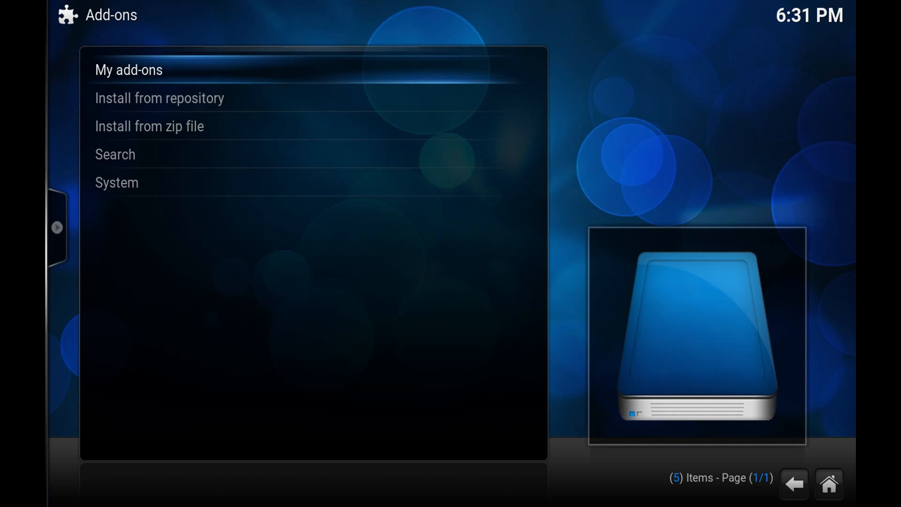
Step: Locate YouTube 5.1.20.2 by bromix among all installed add-ons and show its information page
left_click(129, 69)
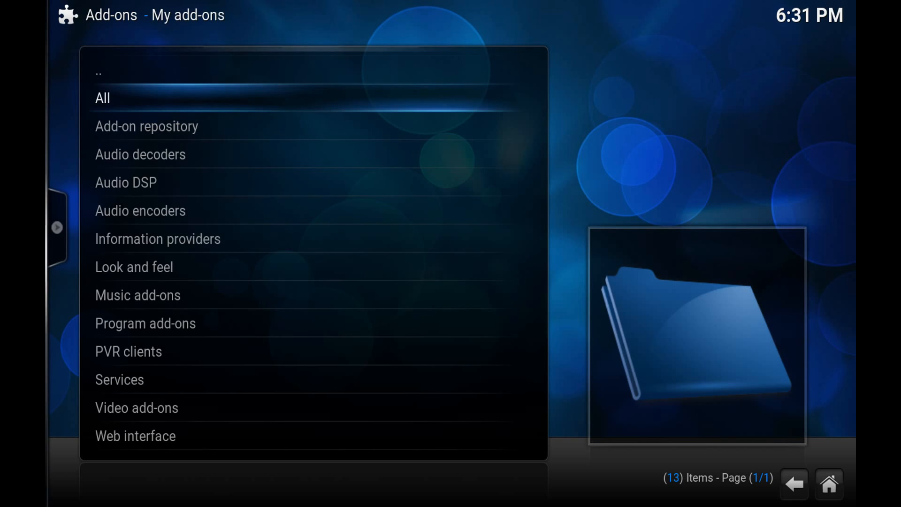
left_click(102, 97)
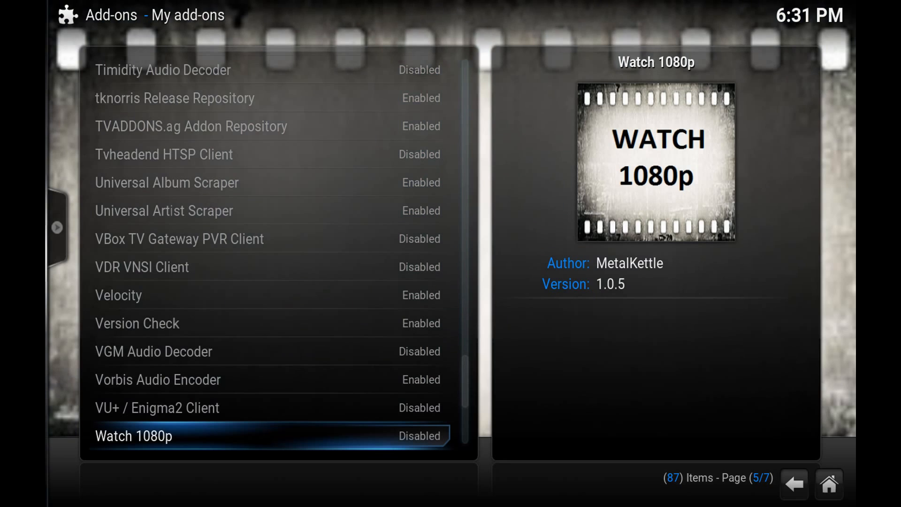
scroll("down", 3)
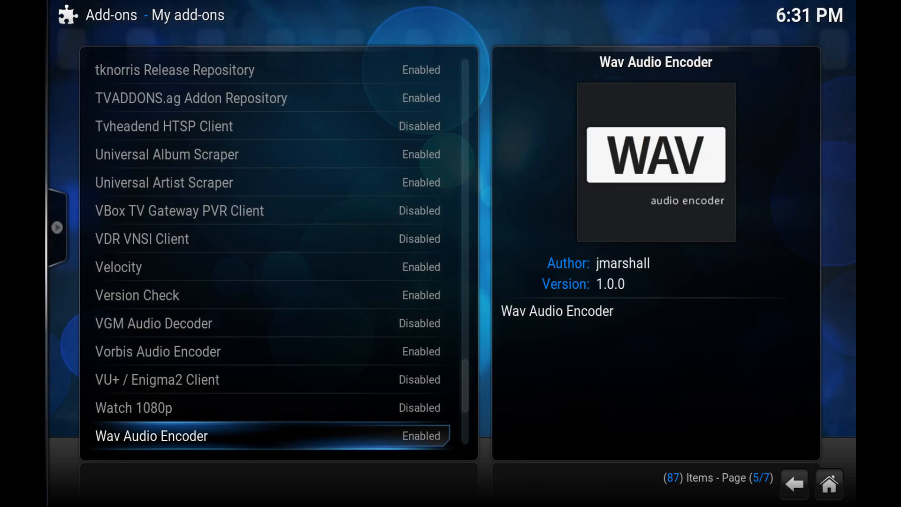
scroll("down", 3)
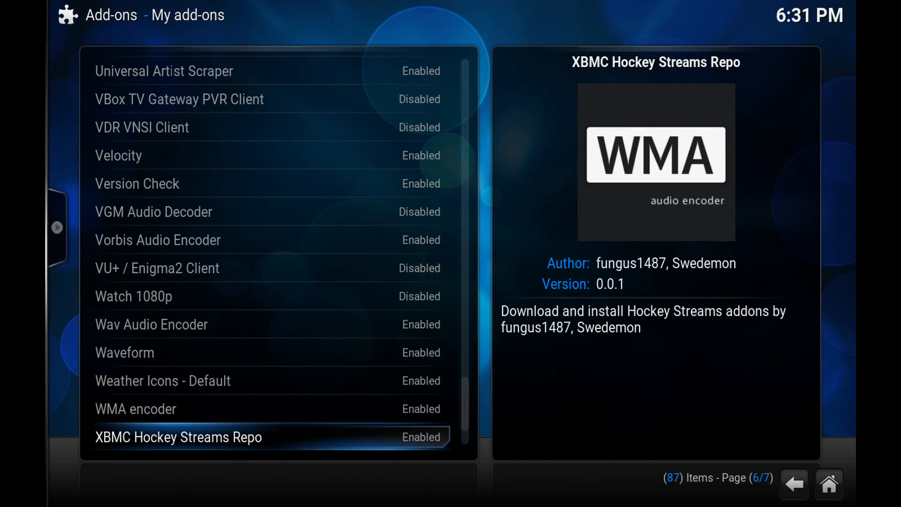
scroll("down", 3)
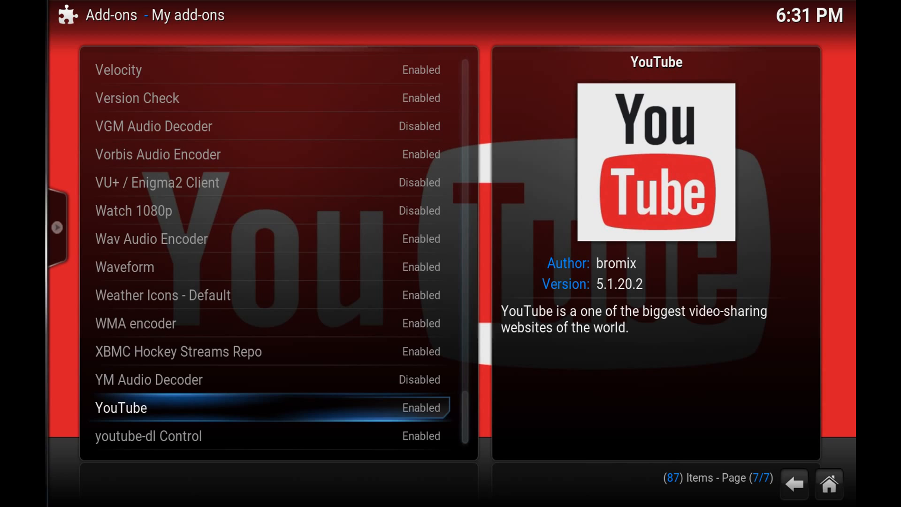
left_click(121, 407)
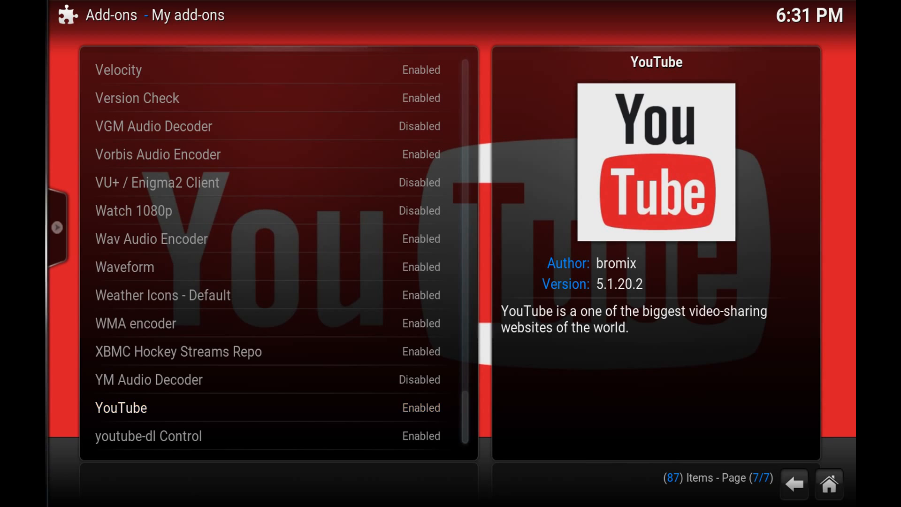
left_click(121, 407)
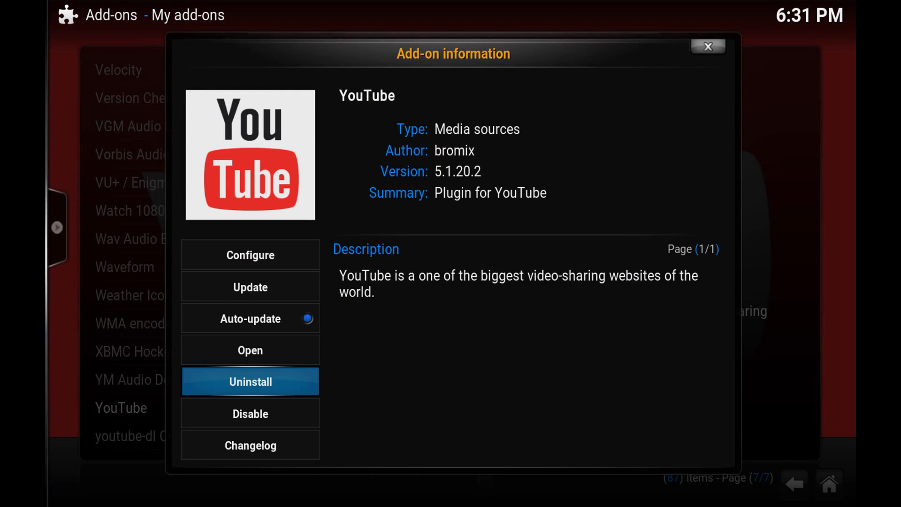
Step: Uninstall the YouTube add-on and confirm the 'Are you sure?' prompt
left_click(250, 382)
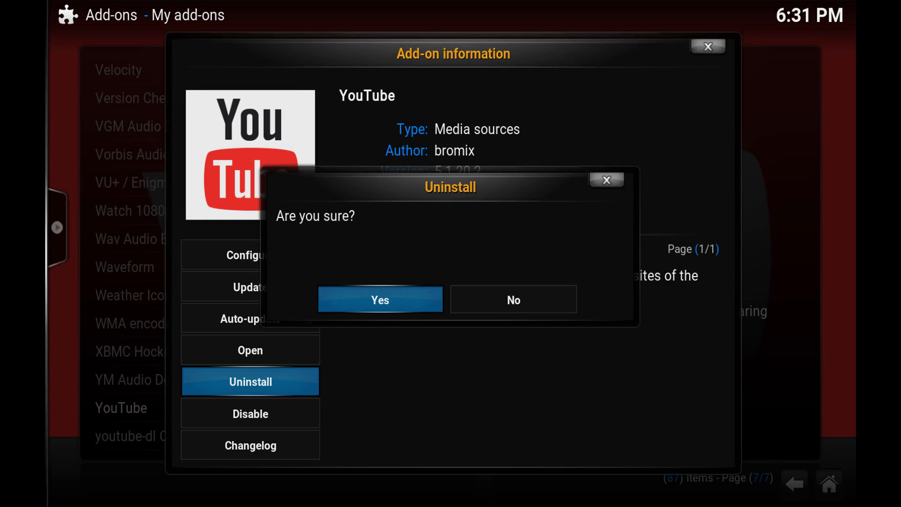
left_click(379, 299)
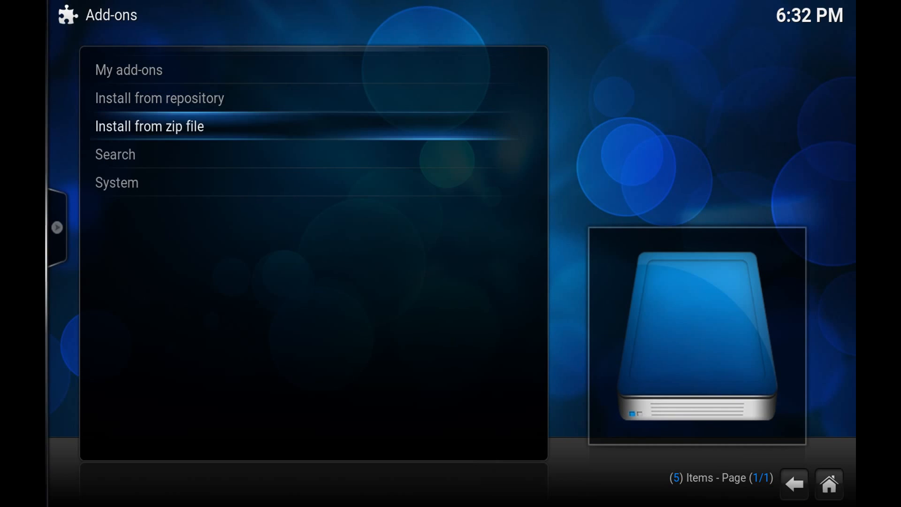
Step: Reinstall YouTube from plugin.video.youtube-5.1.20.2.zip in /Users/walks/Desktop/kodi, leaving it enabled
left_click(149, 126)
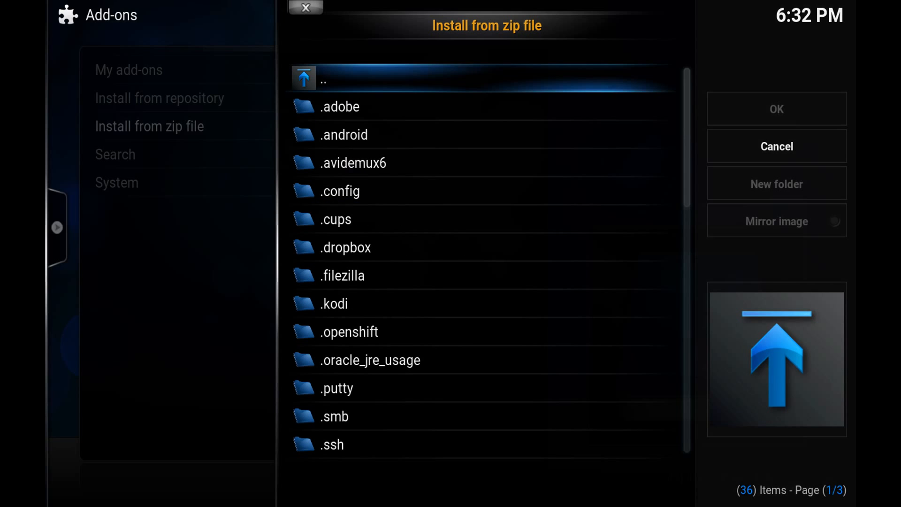
scroll("down", 3)
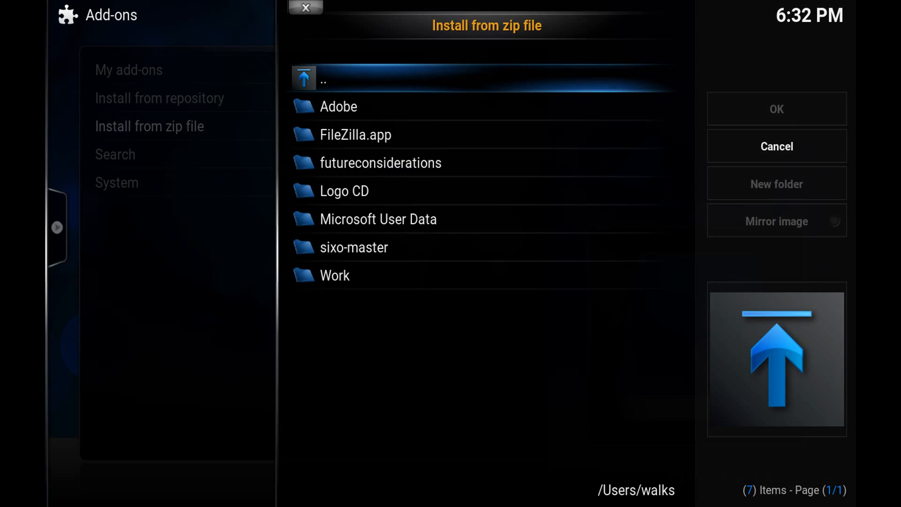
left_click(334, 275)
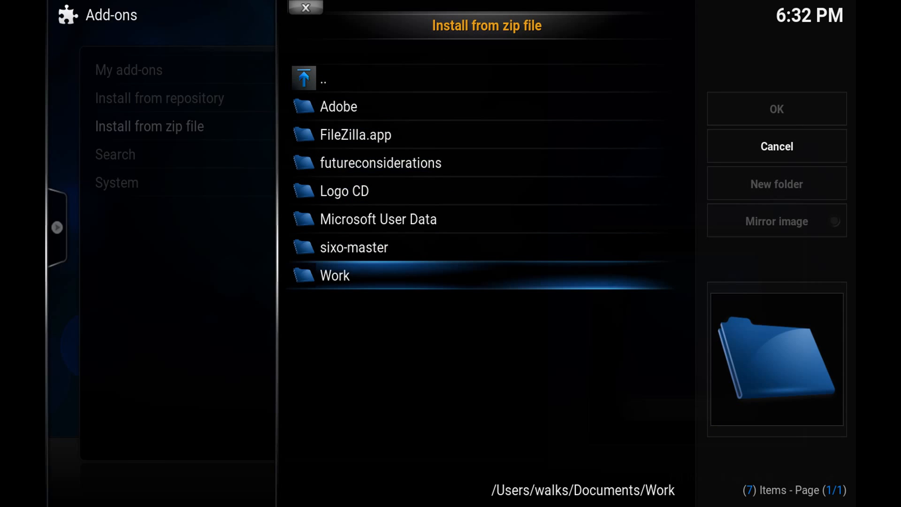
left_click(323, 78)
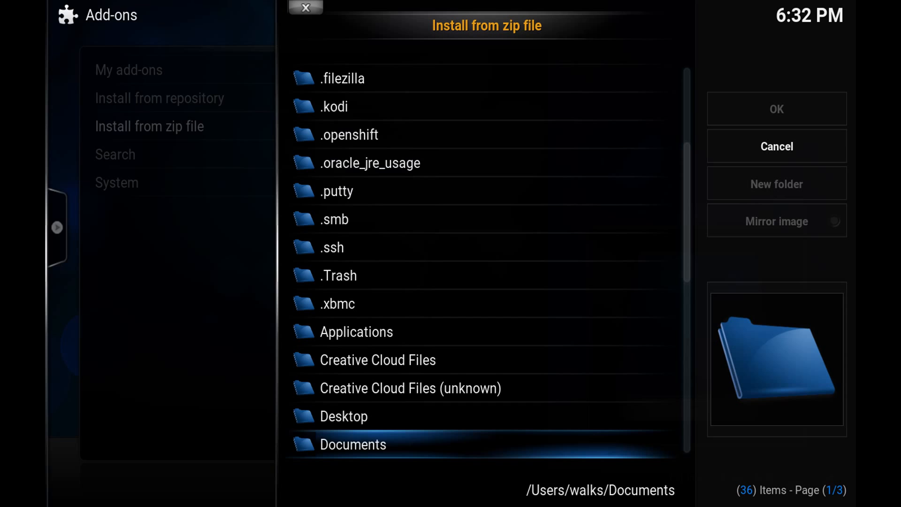
double_click(353, 444)
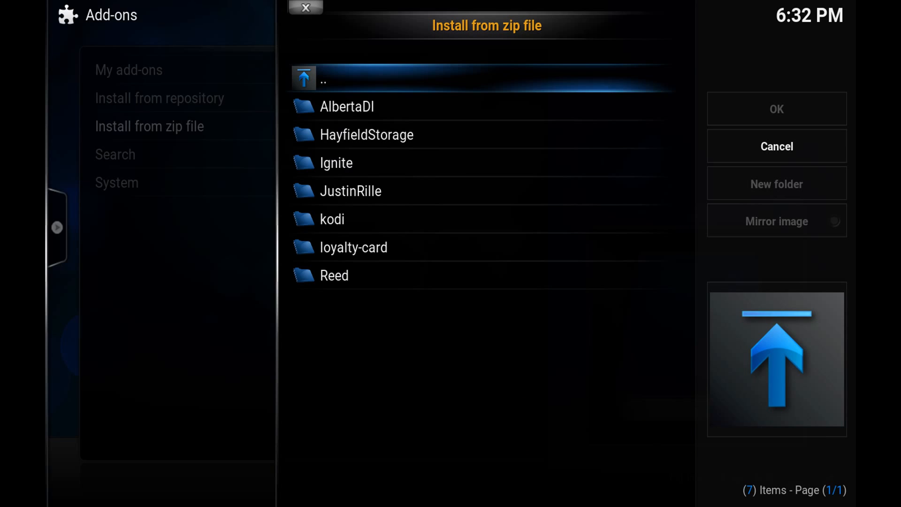
double_click(331, 219)
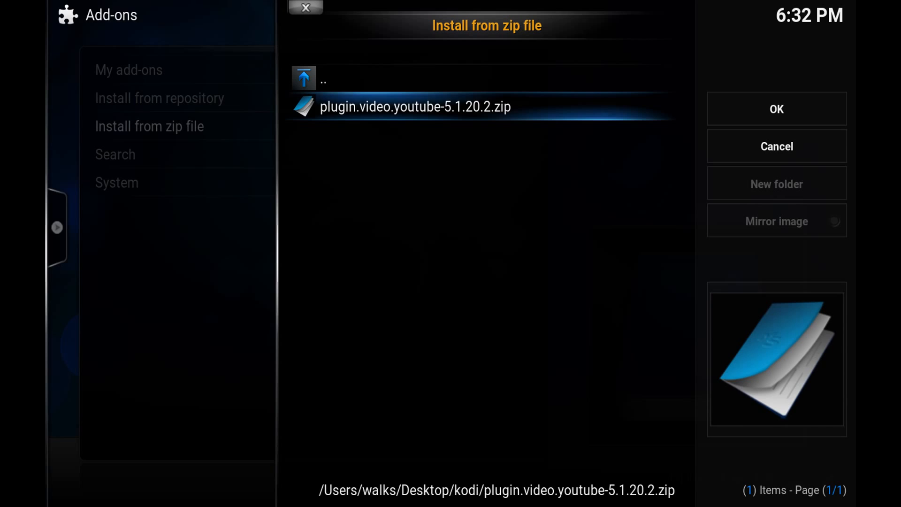
left_click(416, 107)
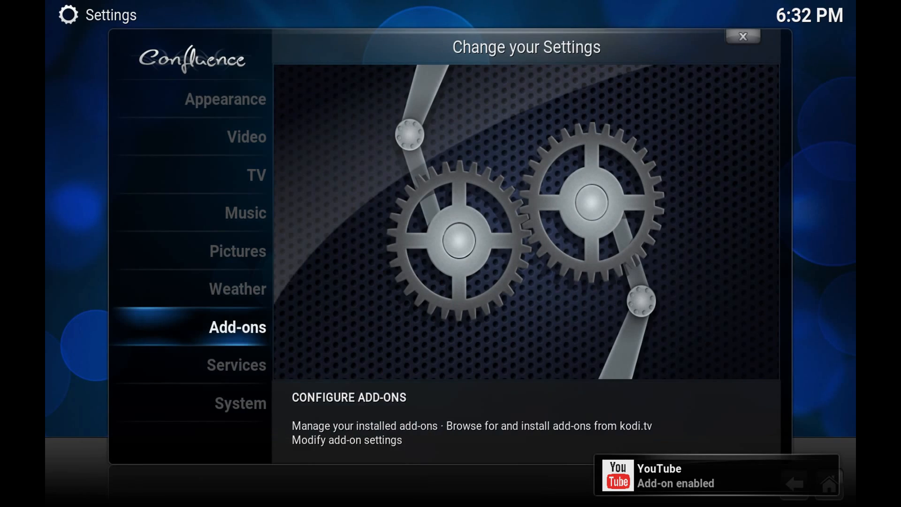
Step: Go back to the home screen and enter the Videos add-ons, reaching Pro Sport
left_click(741, 36)
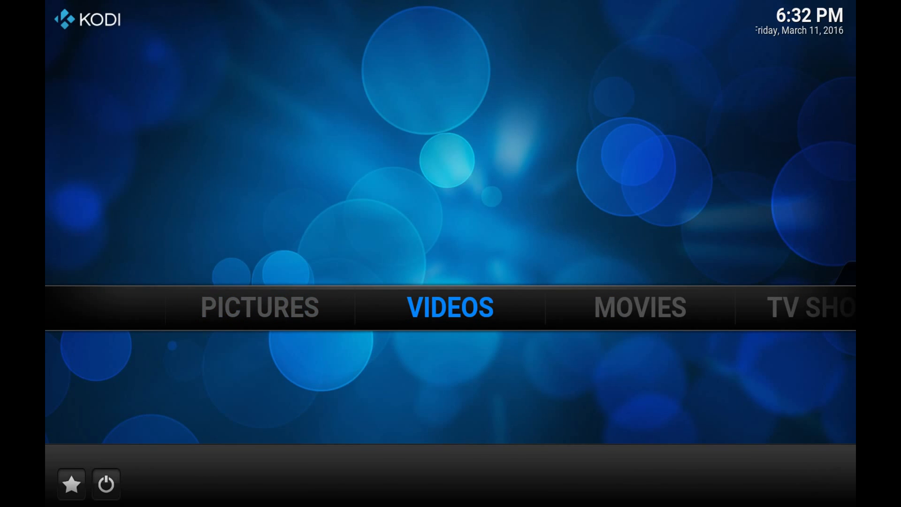
left_click(449, 307)
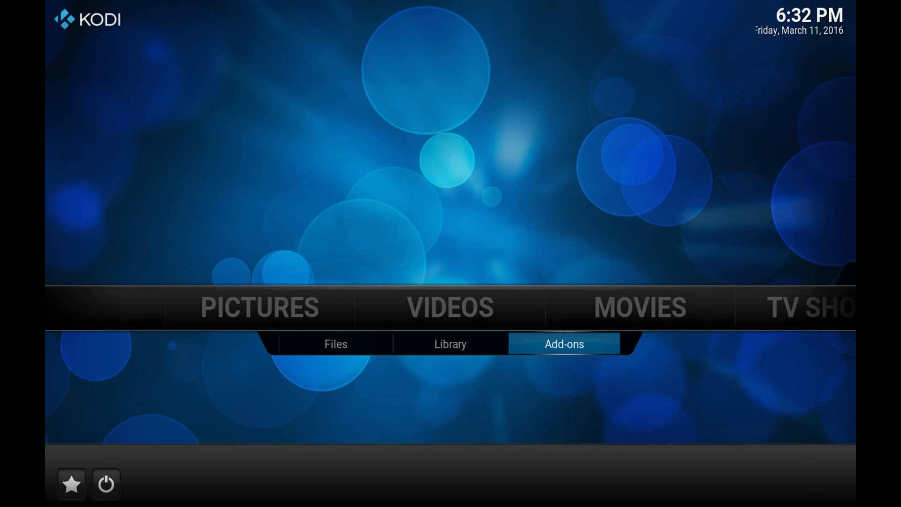
left_click(564, 344)
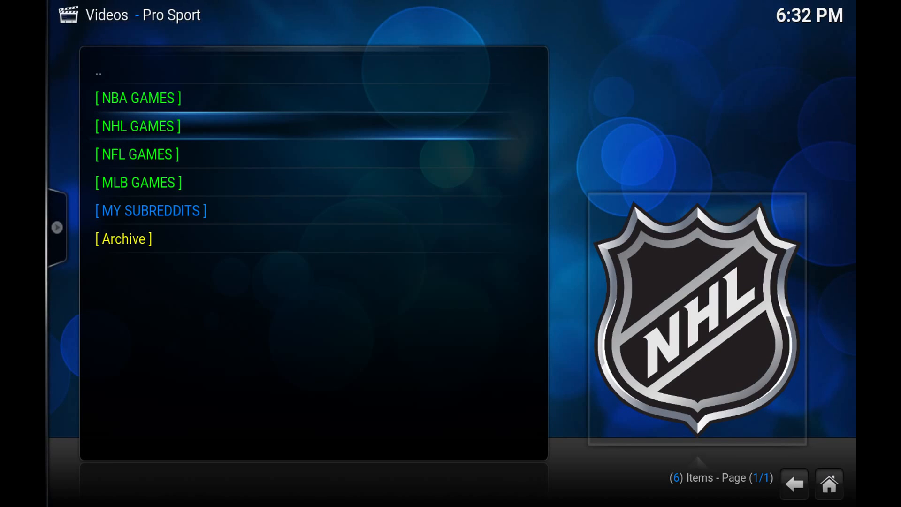
Step: List Pro Sport's NHL games, pick a game and play its Youtube.com stream
left_click(138, 125)
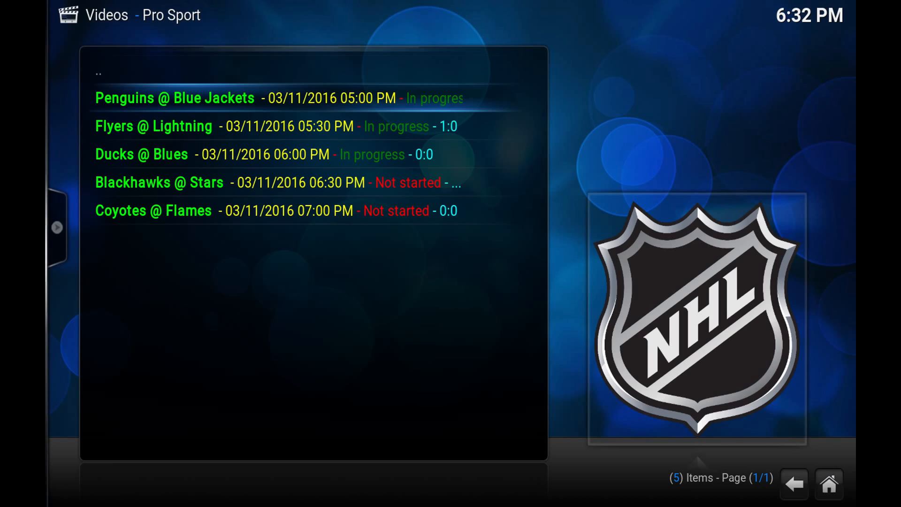
left_click(175, 98)
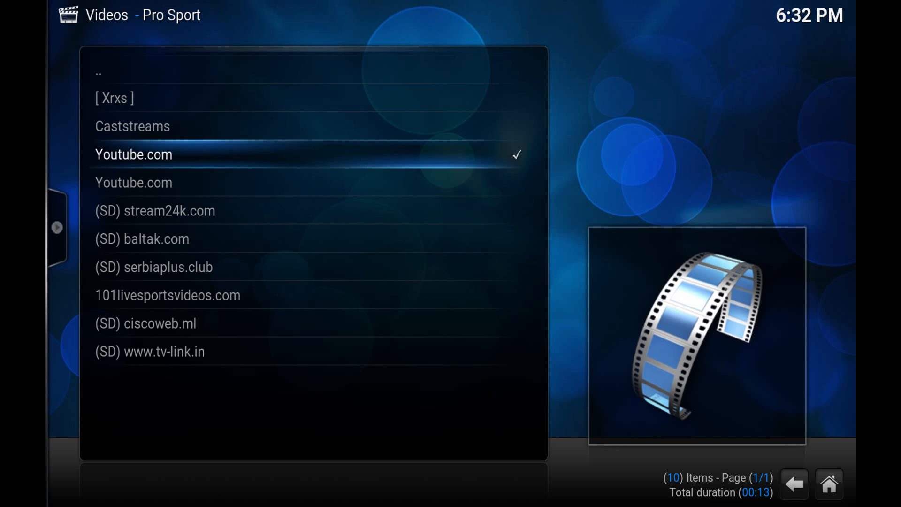
left_click(134, 154)
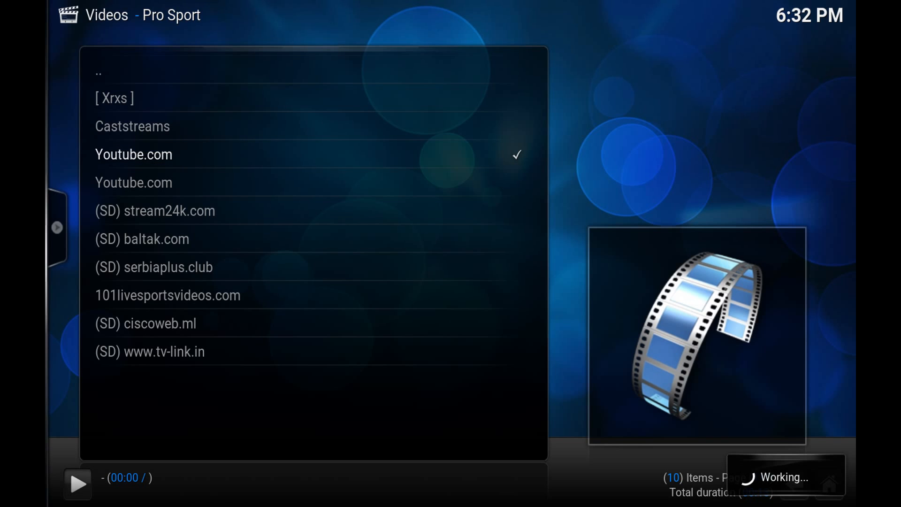